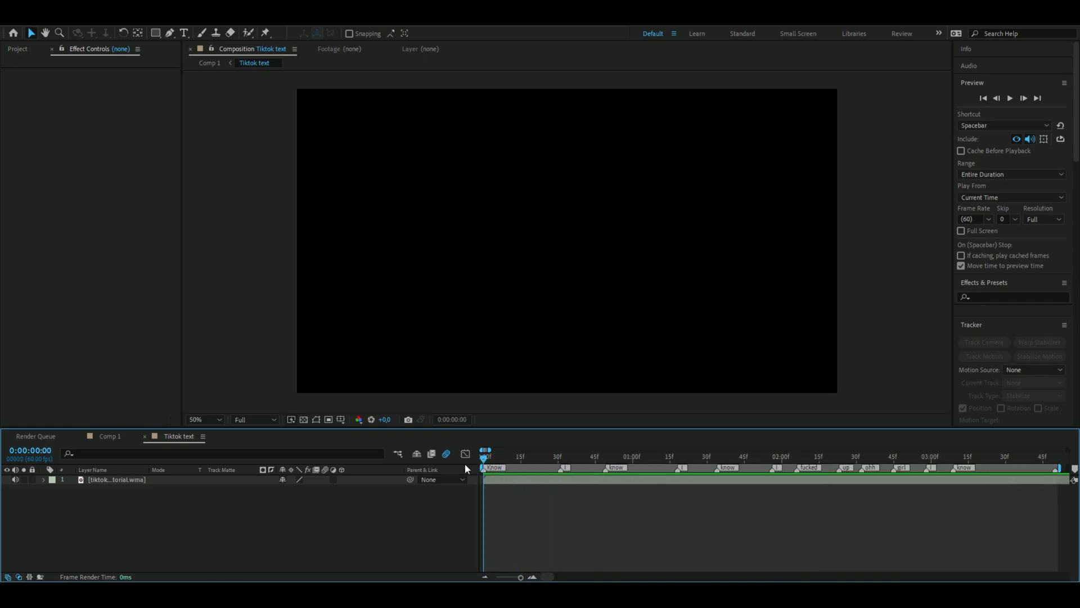
{"action": "mouse_move", "coordinate": [143, 547]}
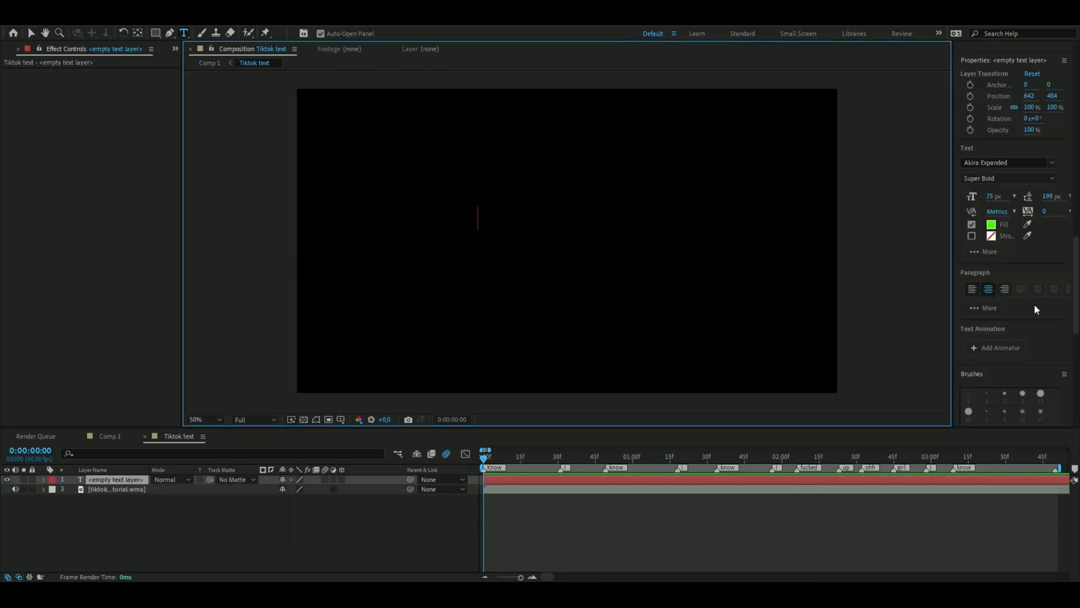
- Write KNOW on a new text layer and centre it in the composition
{"action": "type", "text": "KNOW"}
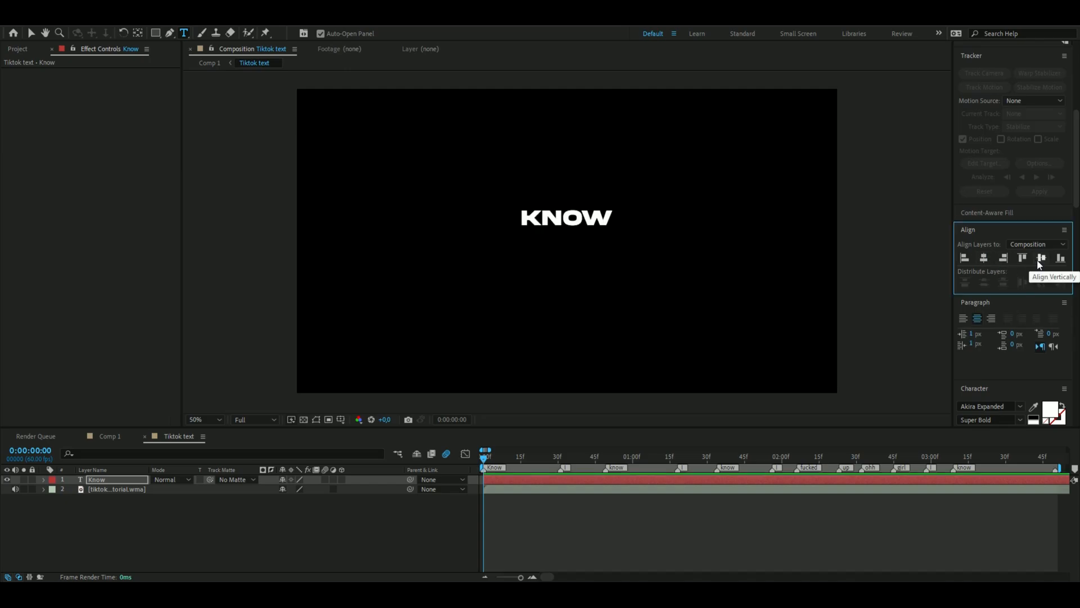
{"action": "left_click", "coordinate": [1042, 257]}
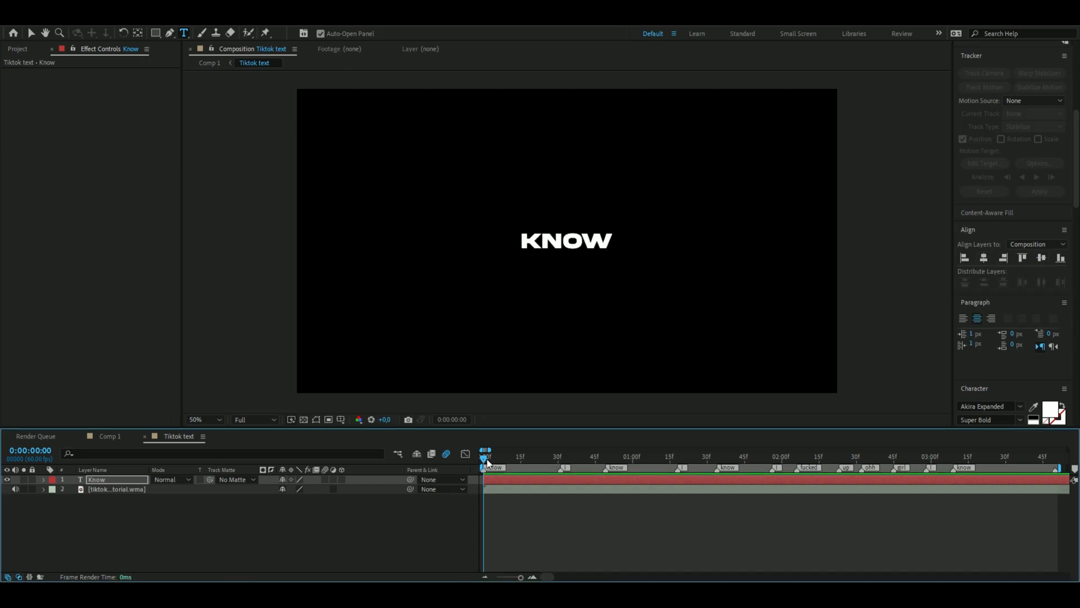
{"action": "left_click", "coordinate": [560, 455]}
{"action": "type", "text": "I"}
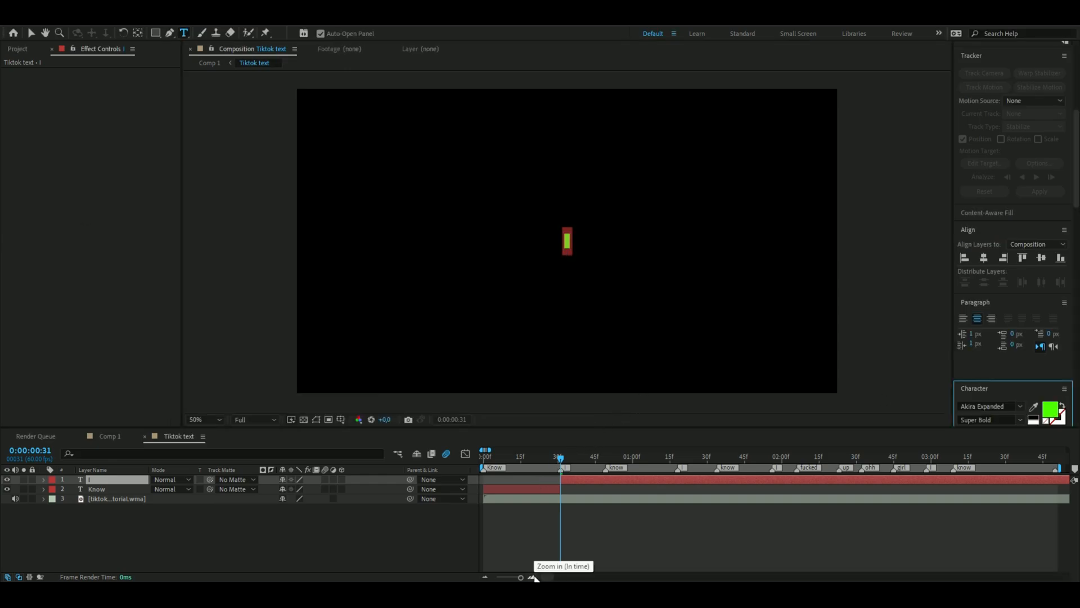
- Zoom into the timeline, step frames to find word timing and trim the word layers to the markers
{"action": "left_click", "coordinate": [532, 576]}
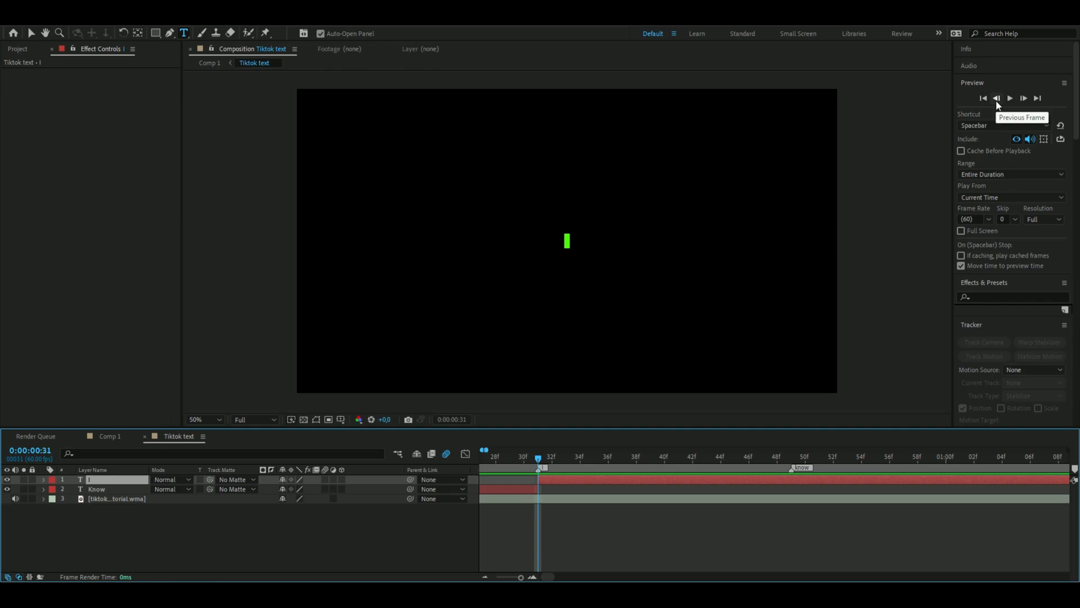
{"action": "left_click", "coordinate": [997, 98]}
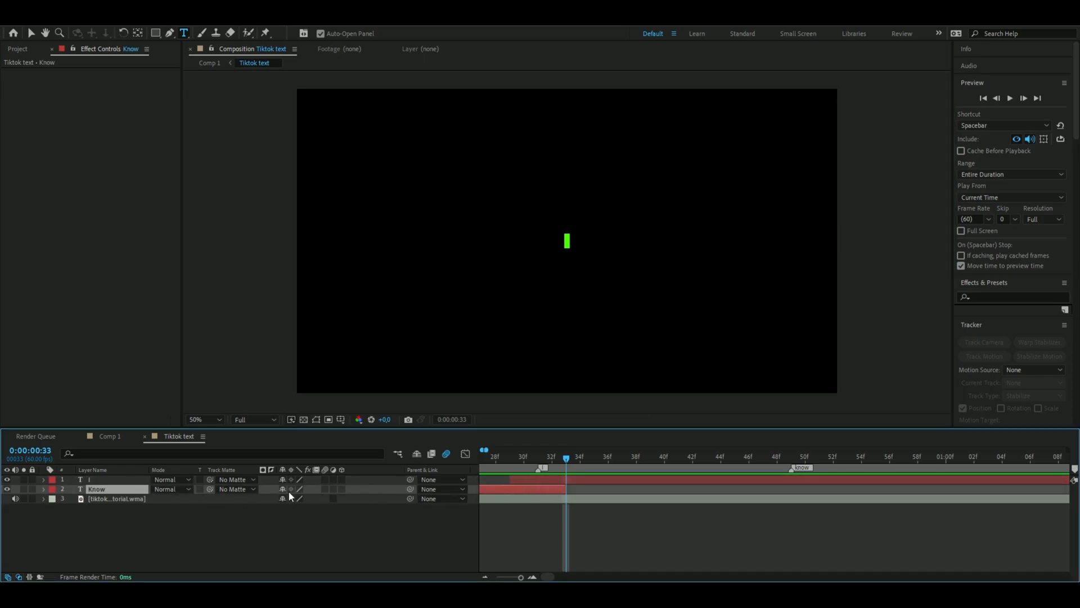
{"action": "left_click", "coordinate": [97, 479]}
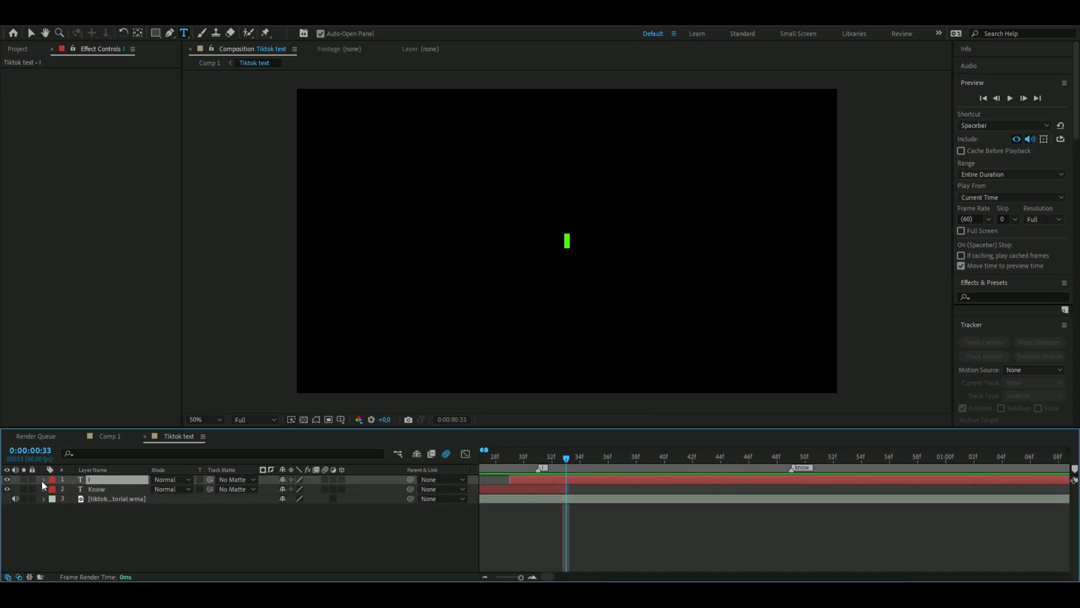
{"action": "left_click", "coordinate": [44, 479]}
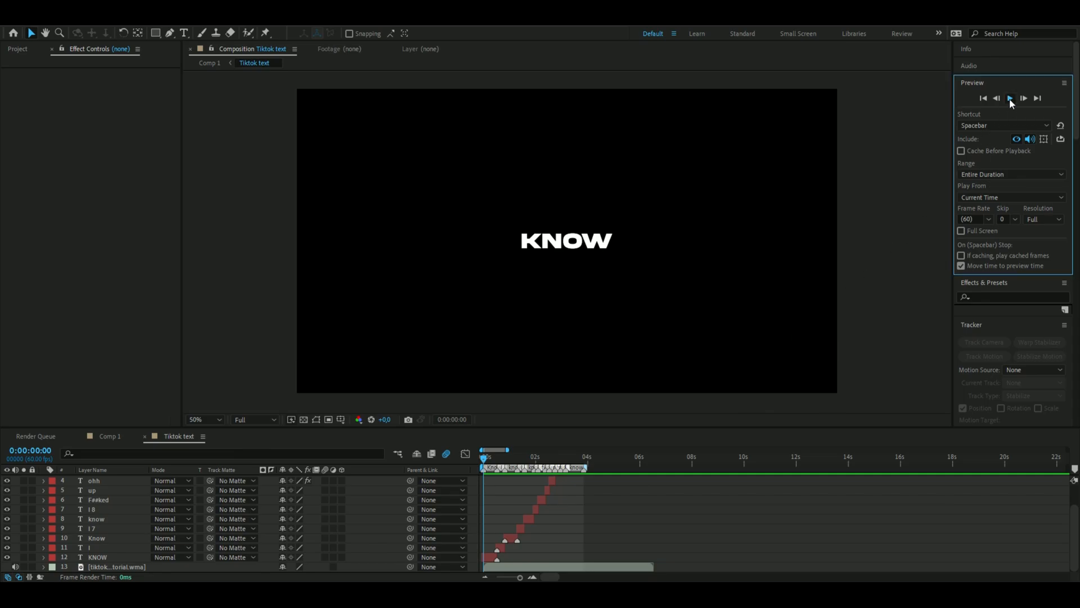
- Preview the word sequence with audio, then stop playback
{"action": "left_click", "coordinate": [1010, 98]}
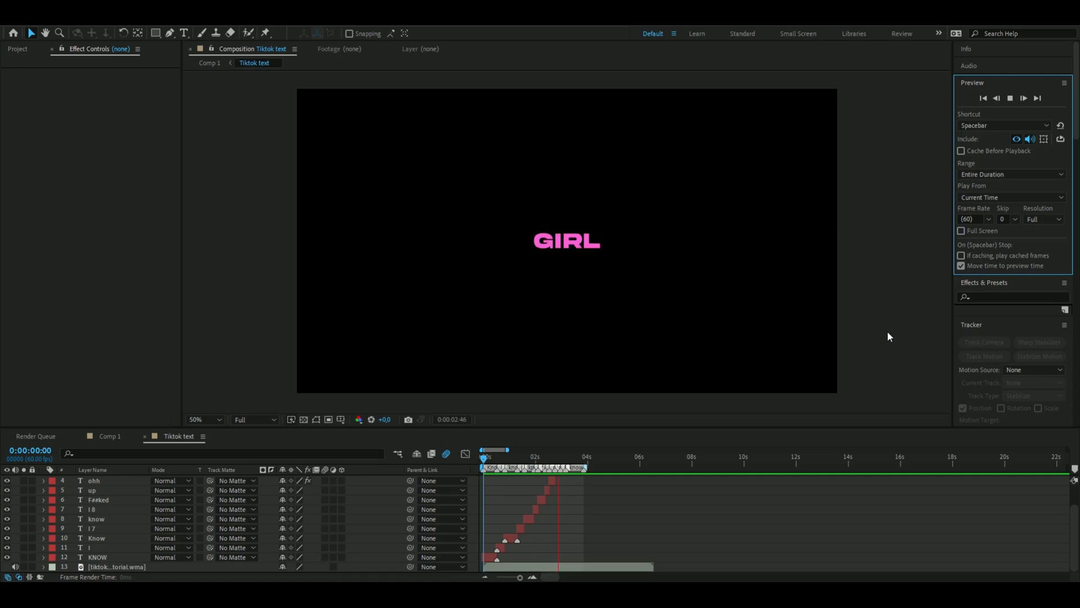
{"action": "left_click", "coordinate": [591, 458]}
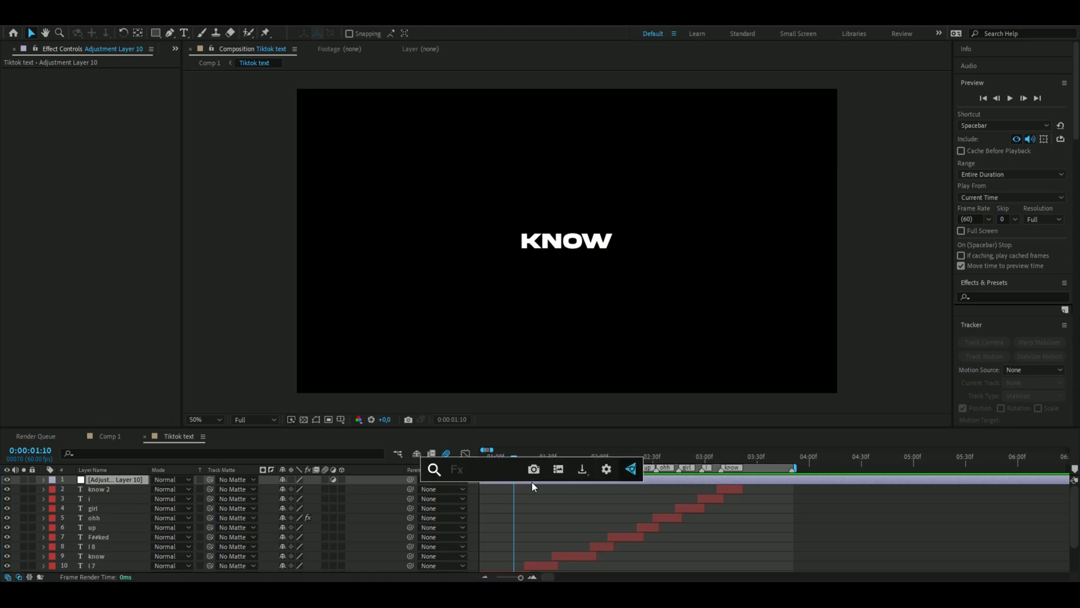
- Add Gaussian Blur (110, no repeat edge pixels) and an alpha-channel Levels effect
{"action": "type", "text": "ga"}
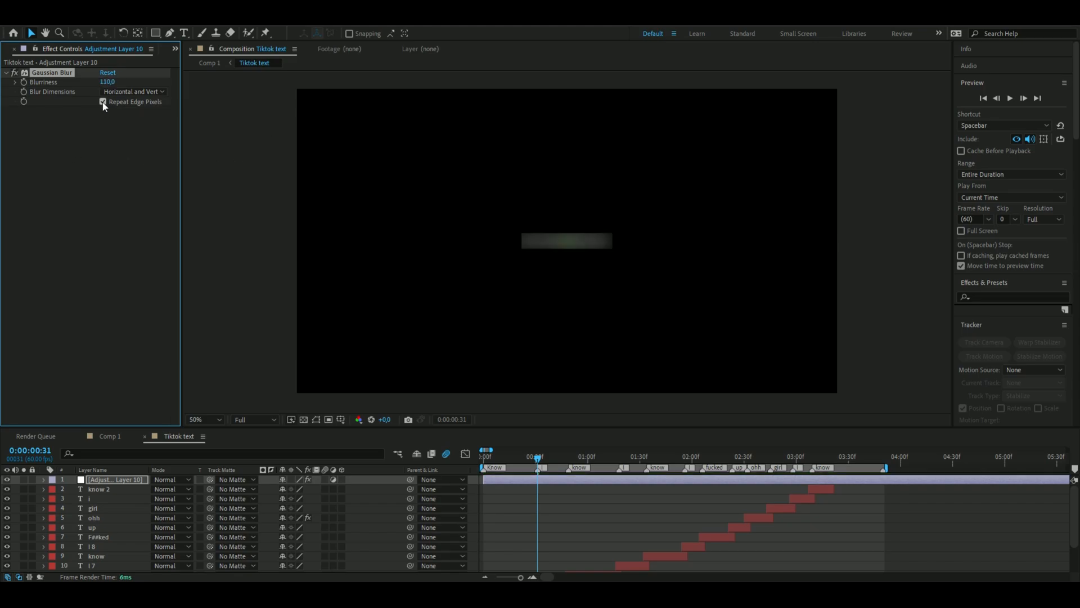
{"action": "left_click", "coordinate": [103, 101]}
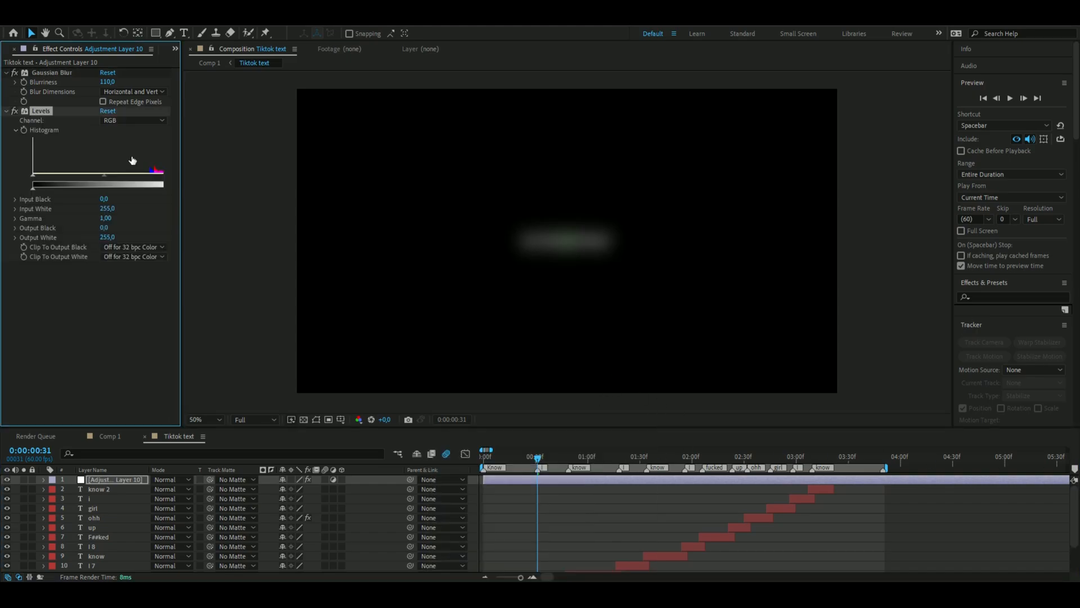
{"action": "left_click", "coordinate": [132, 120]}
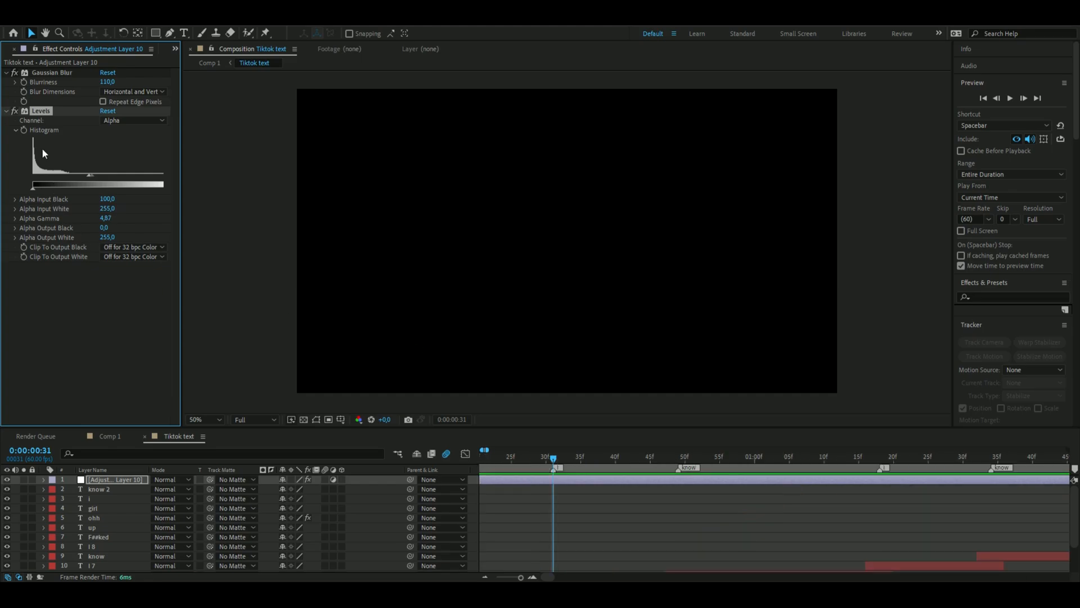
{"action": "mouse_move", "coordinate": [97, 165]}
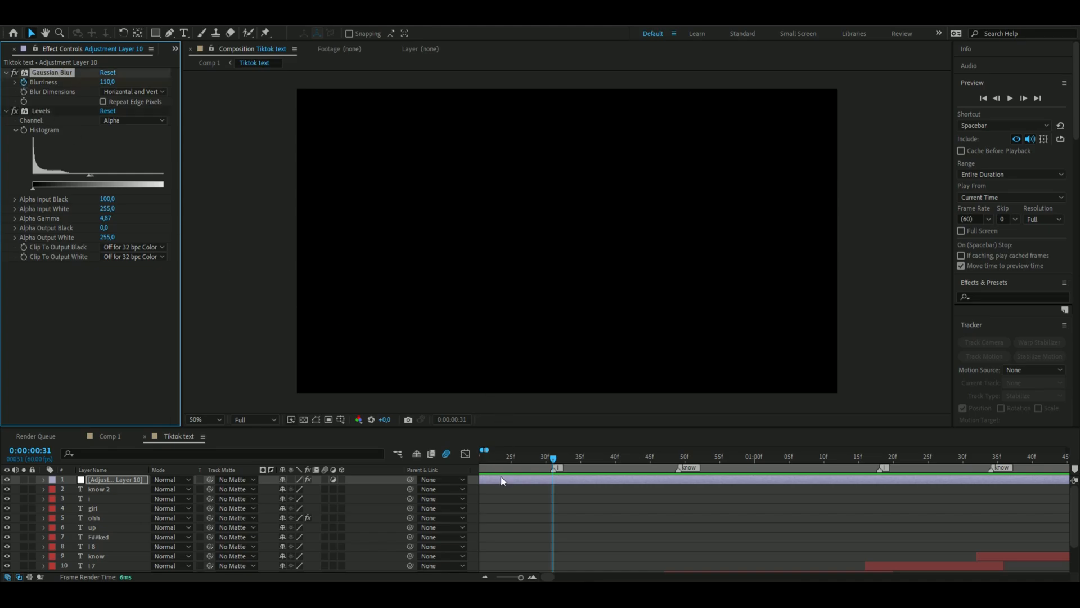
- Twirl open the adjustment layer to reveal its Effects and Transform groups
{"action": "left_click", "coordinate": [44, 481]}
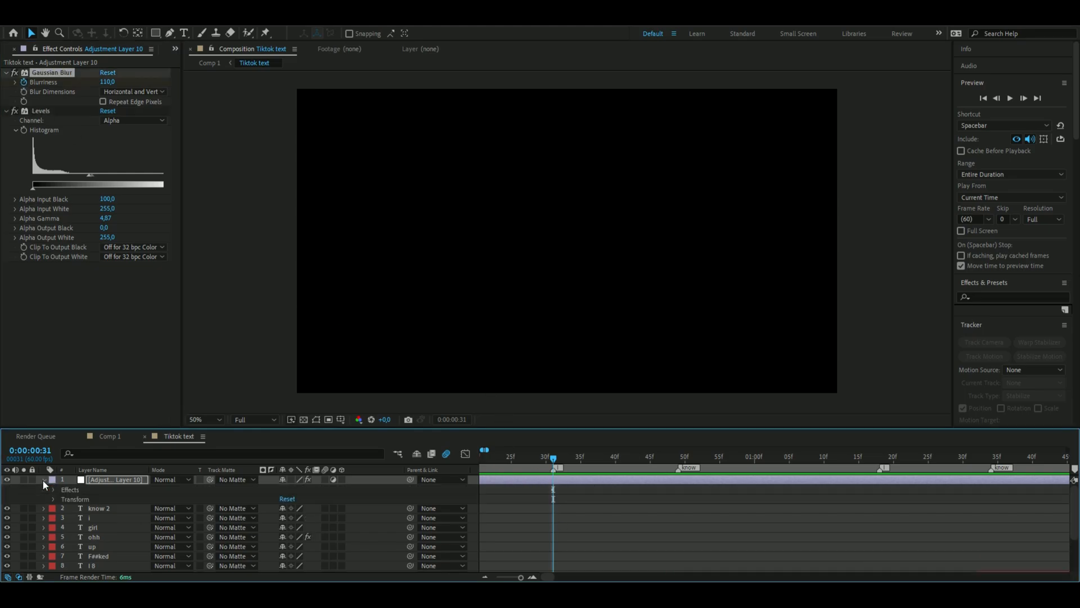
{"action": "left_click", "coordinate": [52, 490]}
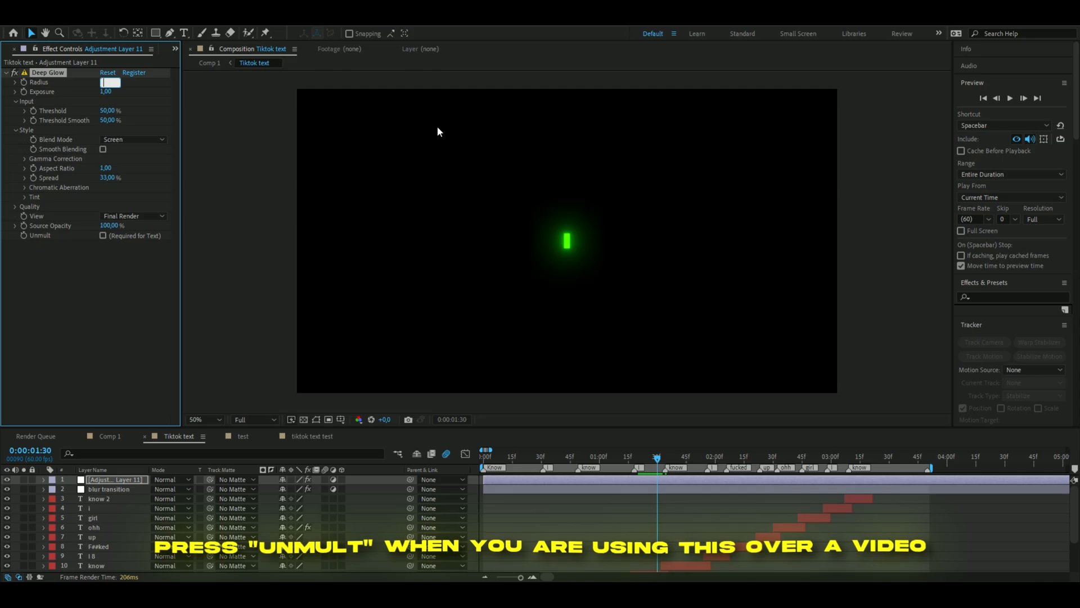
- Raise the Deep Glow radius to 1833 and rename its layer 'glow'
{"action": "type", "text": "1833,00"}
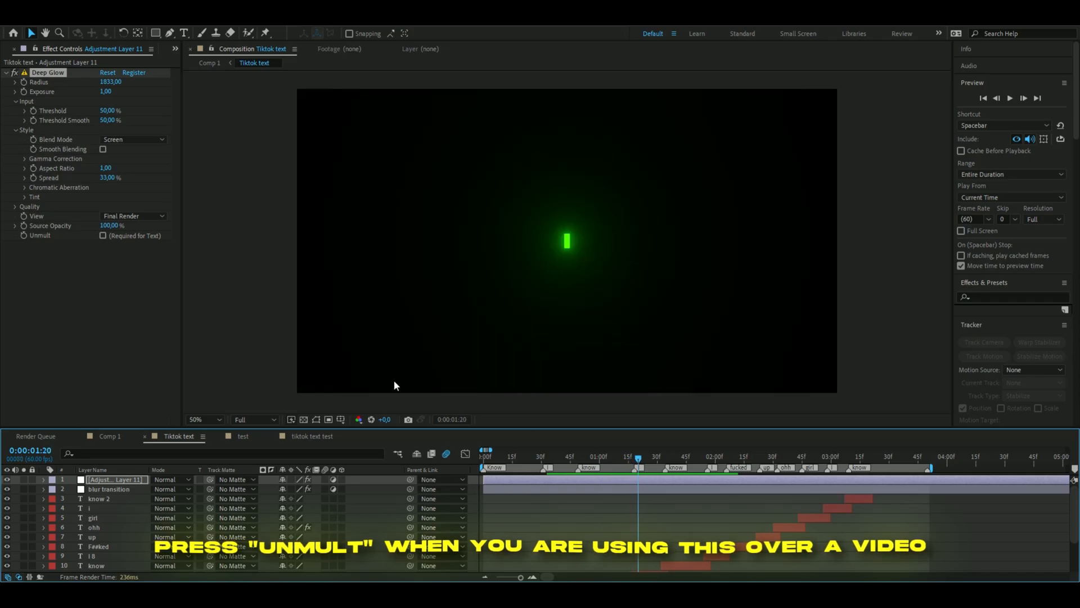
{"action": "double_click", "coordinate": [116, 479]}
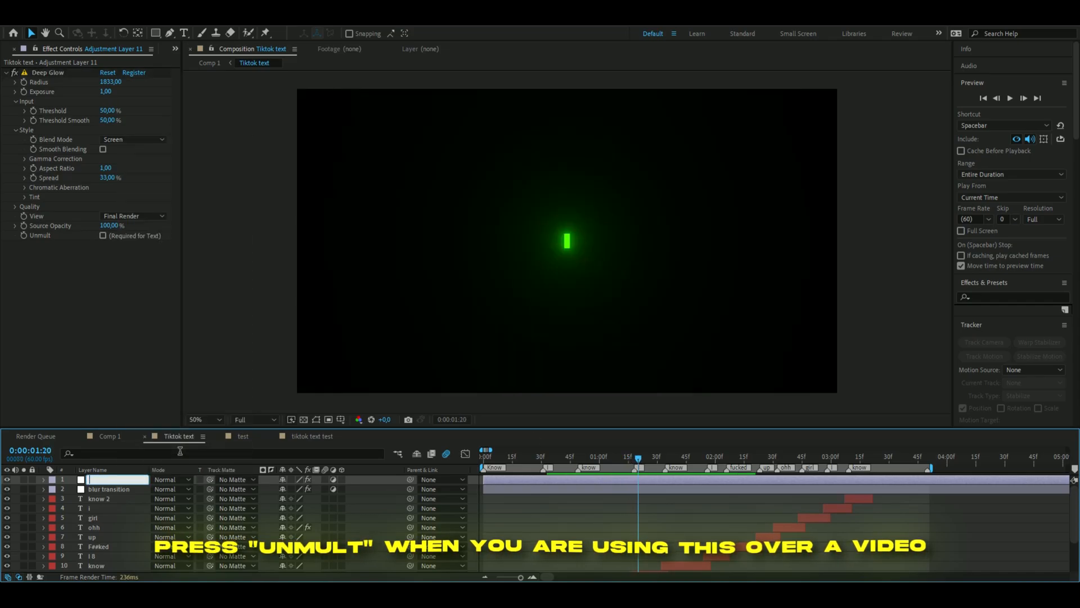
{"action": "type", "text": "glow"}
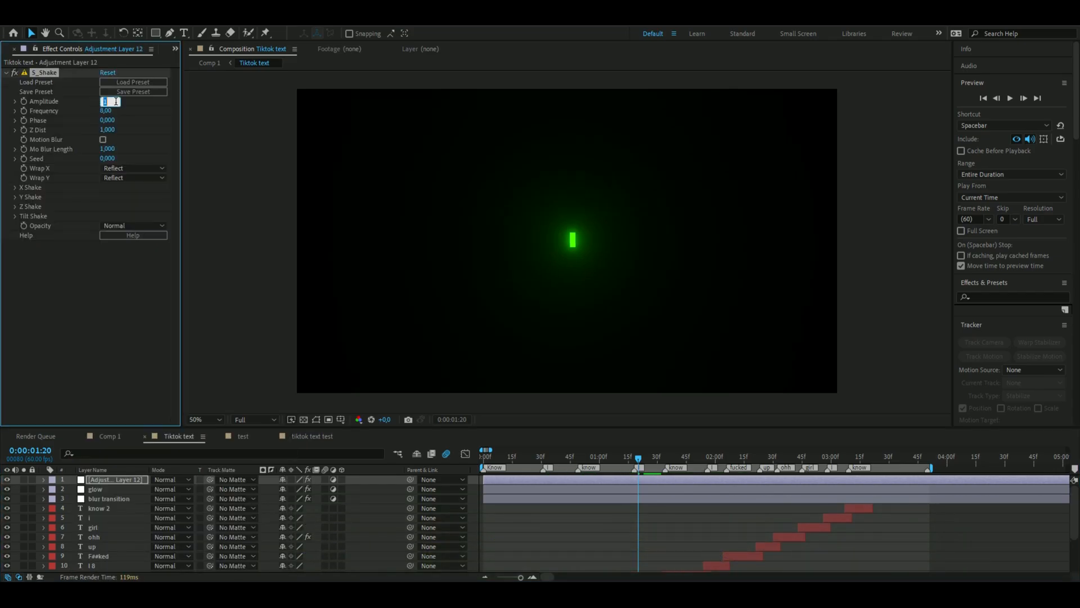
- Set the S_Shake amplitude and frequency values (0 and 0,250)
{"action": "type", "text": "0"}
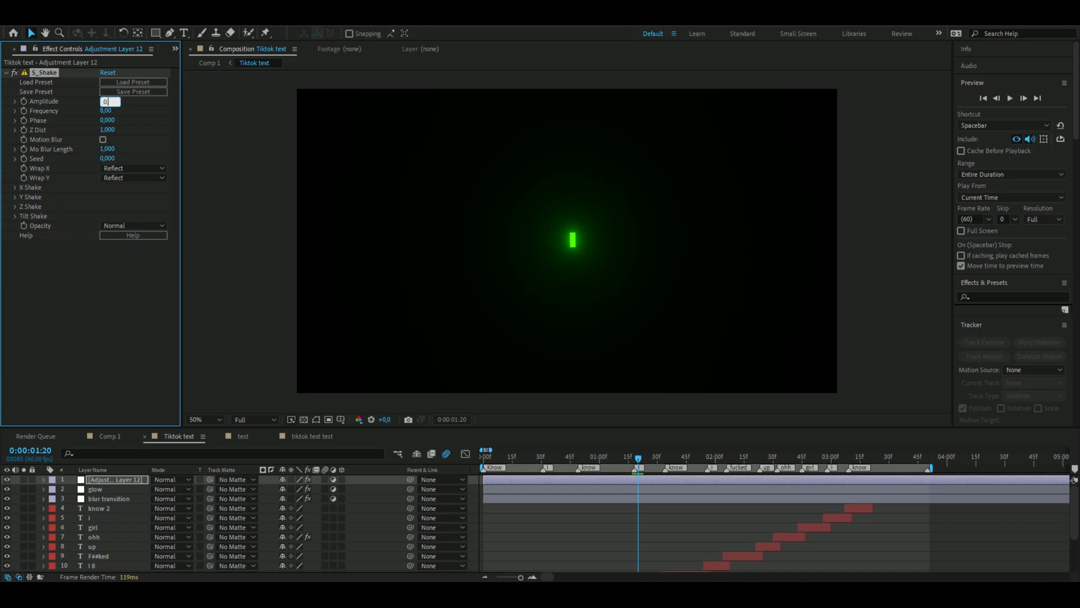
{"action": "type", "text": "0,250"}
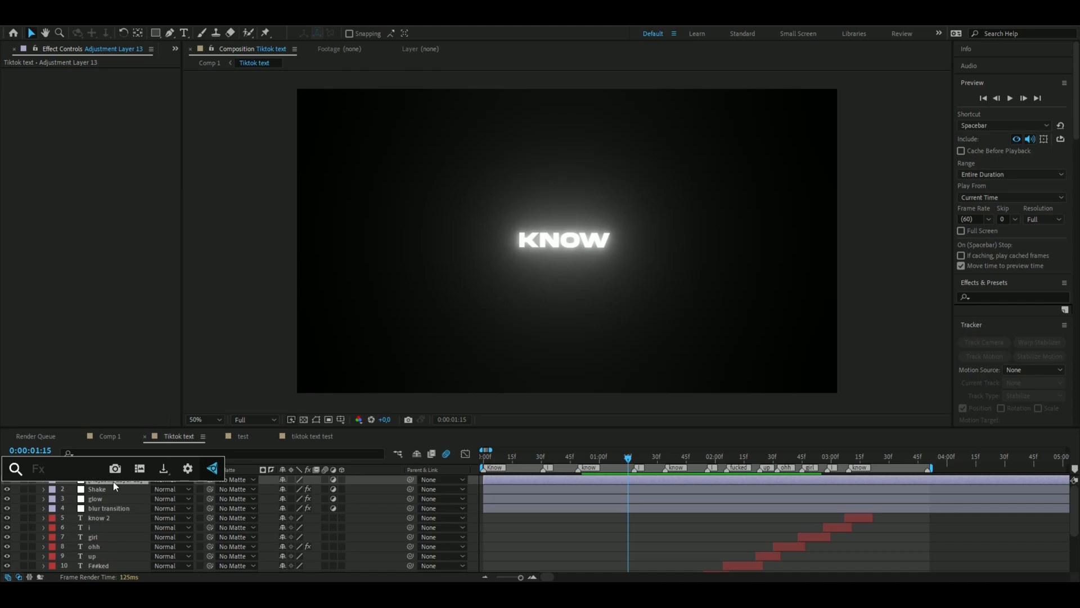
- Apply Wave Warp with a new wave height and width 300, then scrub earlier in time
{"action": "type", "text": "wave"}
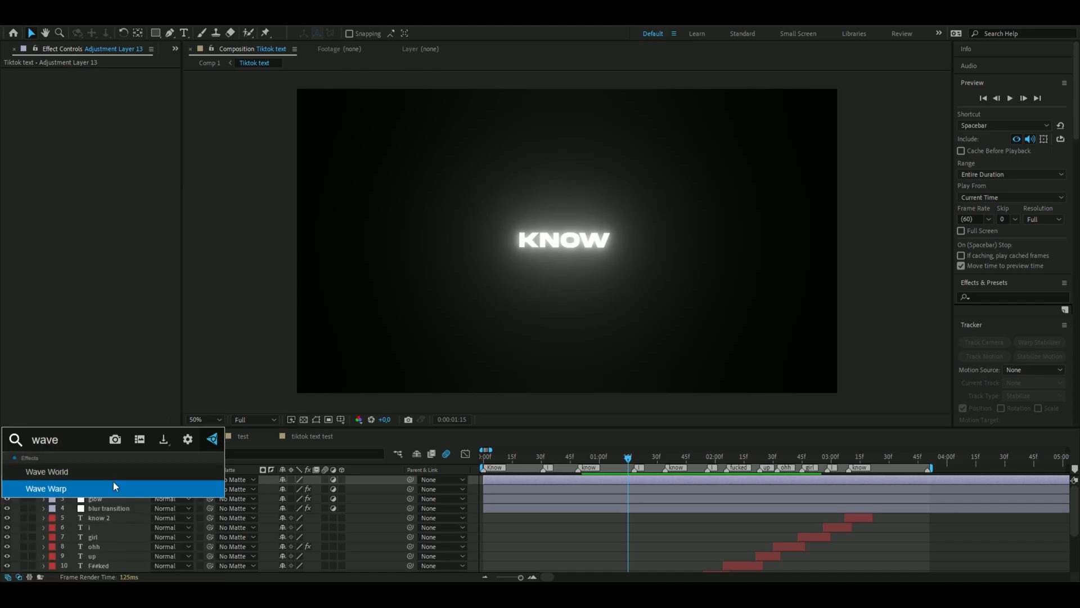
{"action": "double_click", "coordinate": [46, 488]}
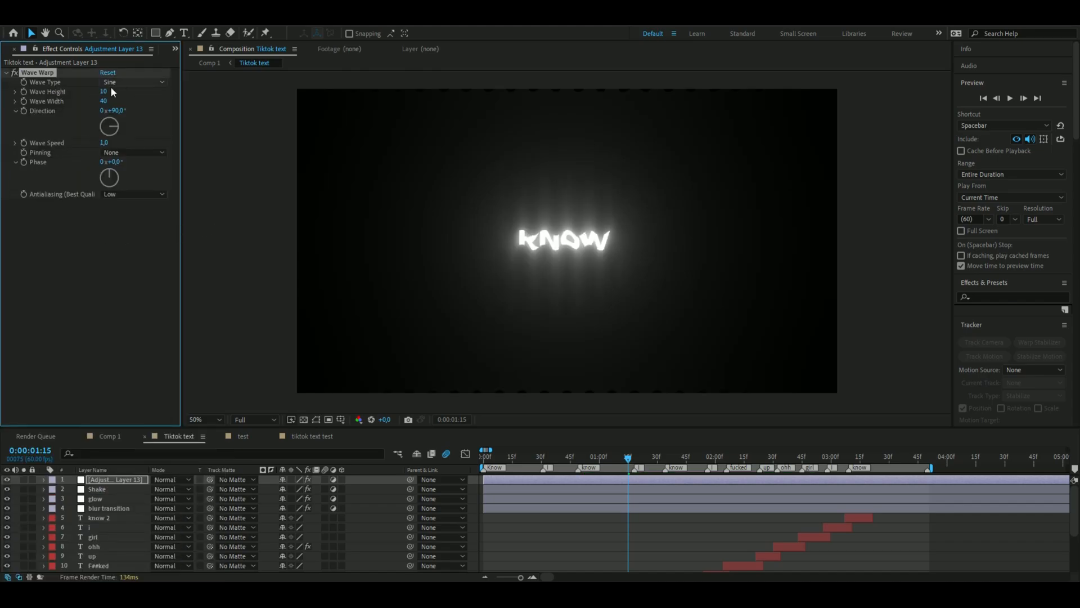
{"action": "left_click", "coordinate": [103, 92]}
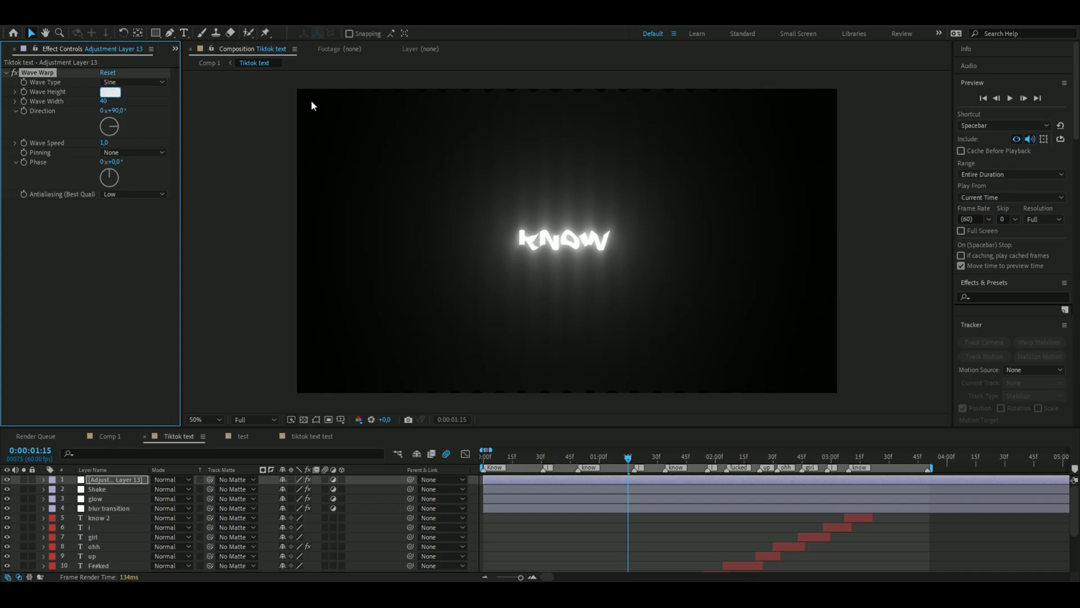
{"action": "left_click", "coordinate": [109, 92]}
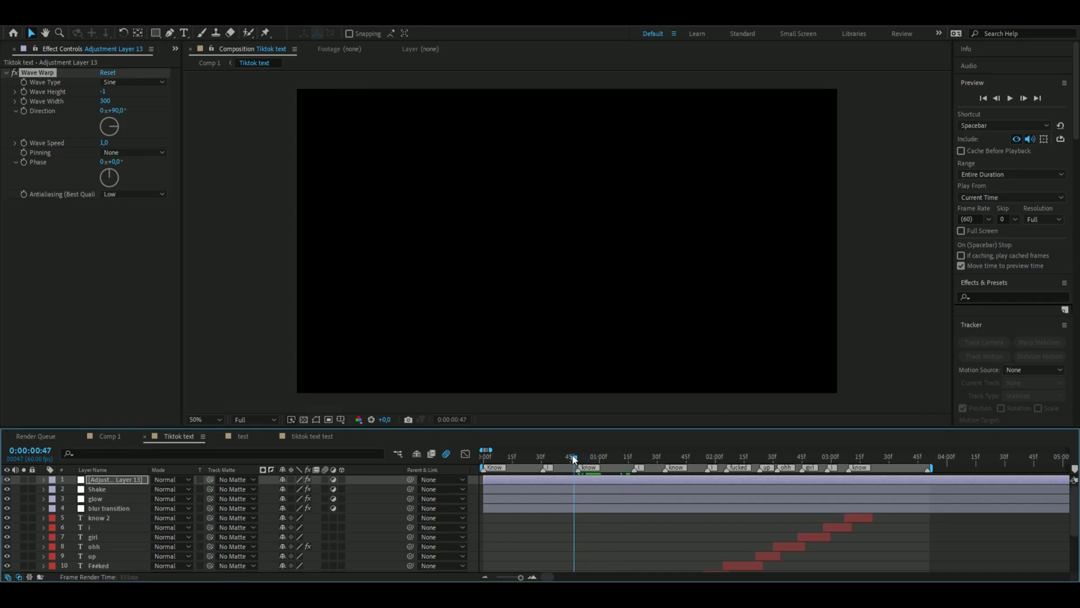
{"action": "left_click_drag", "start_coordinate": [572, 457], "coordinate": [587, 457]}
{"action": "type", "text": "wave warp"}
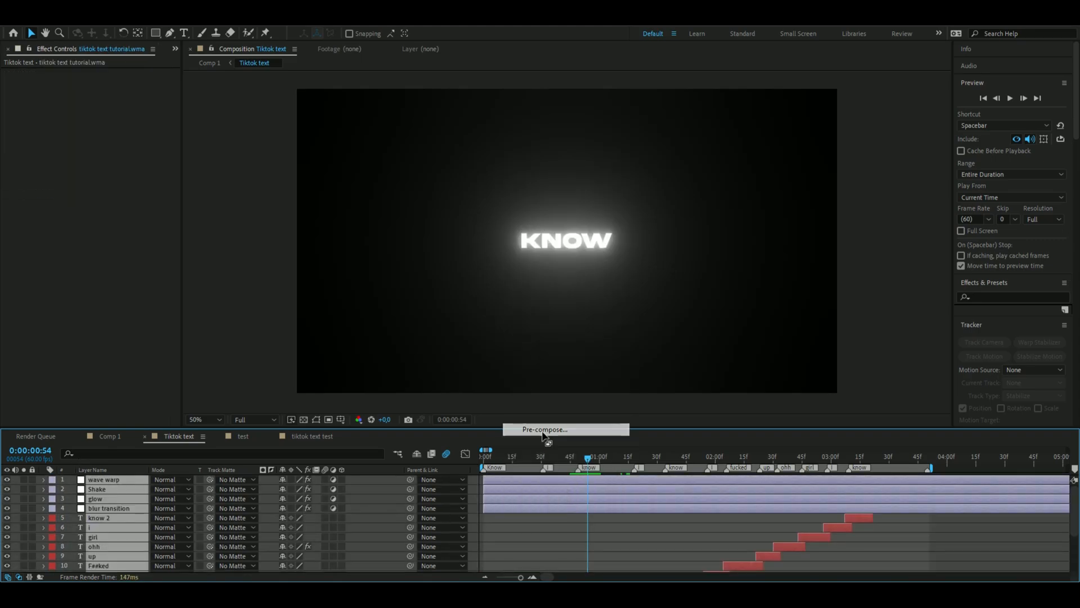
- Pre-compose all layers into one 'tiktok text' layer
{"action": "left_click", "coordinate": [545, 429]}
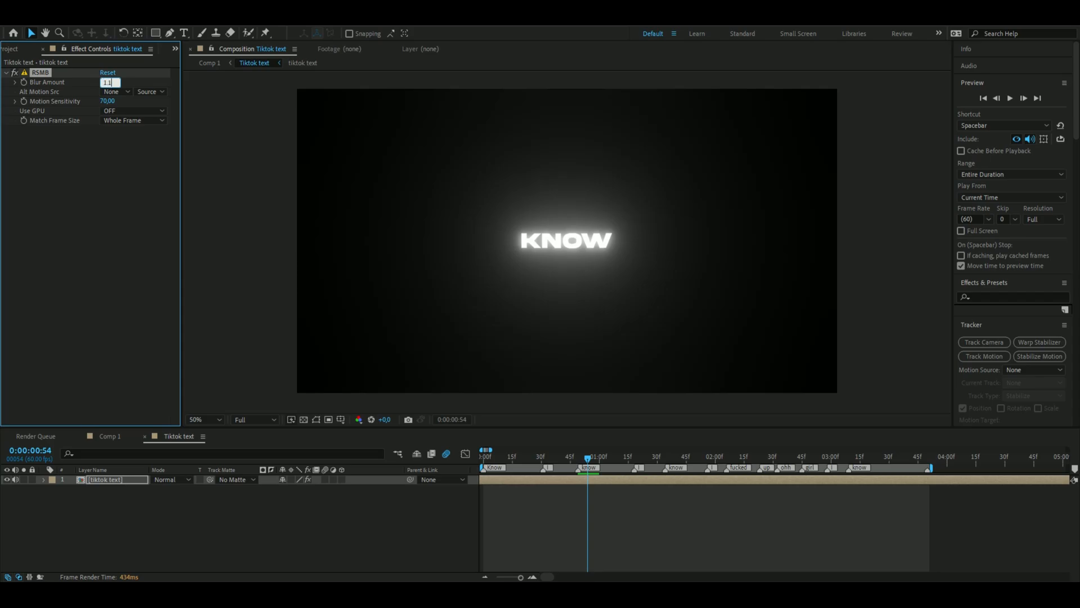
- Tune RSMB: blur 1,10, sensitivity 35, GPU on, defined region plus 20%, and preview
{"action": "left_click", "coordinate": [114, 91]}
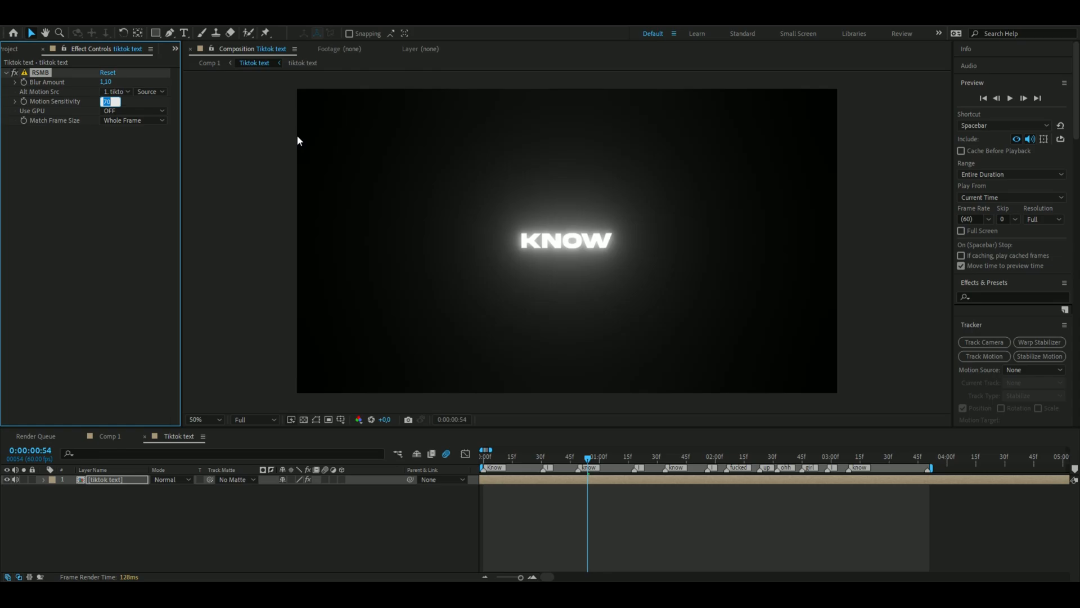
{"action": "type", "text": "35,00"}
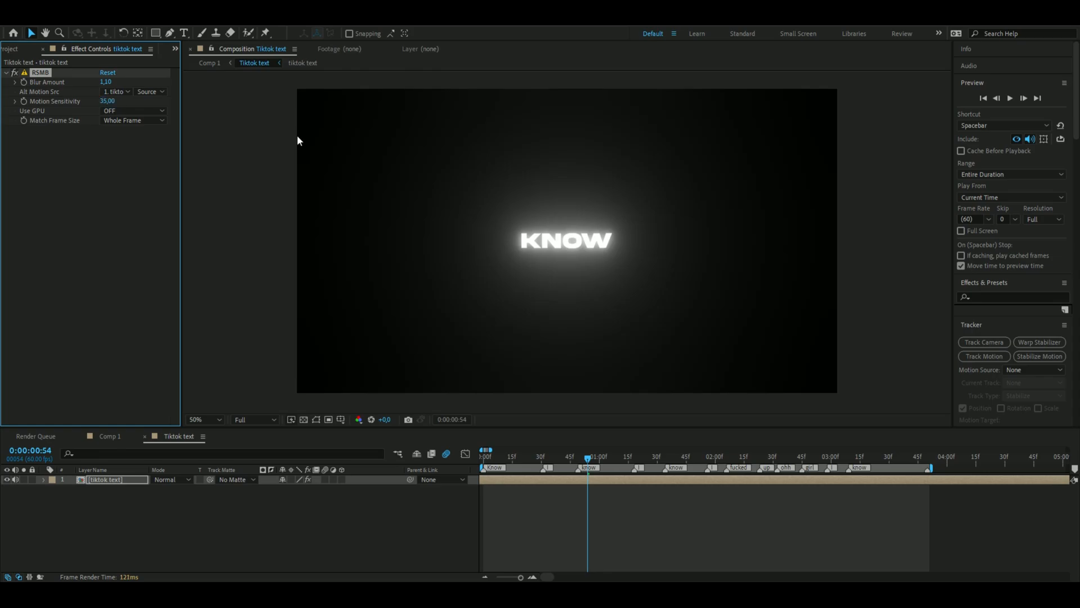
{"action": "left_click", "coordinate": [132, 111]}
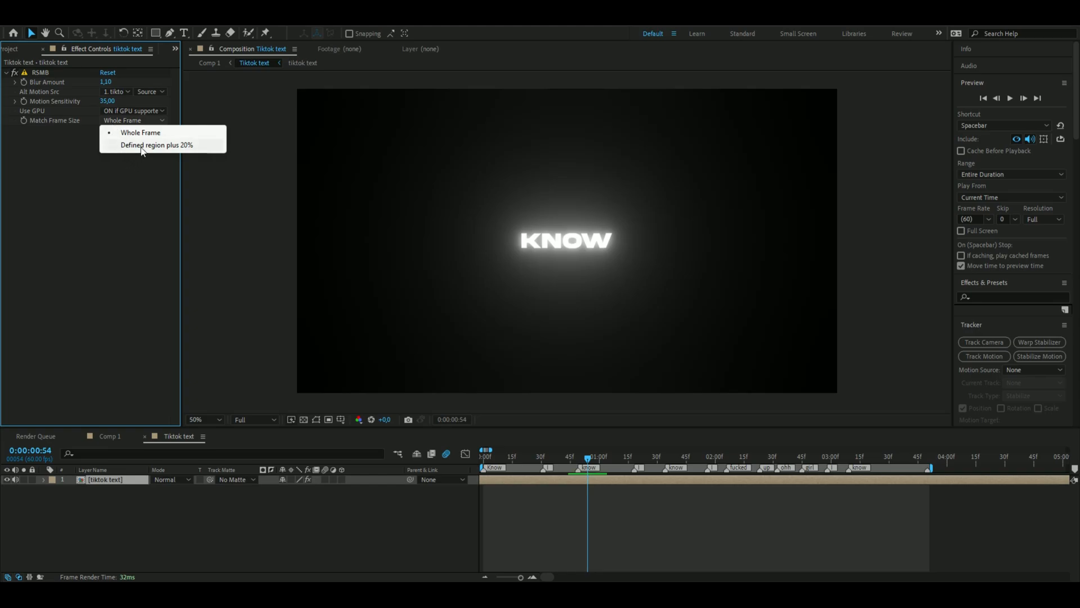
{"action": "left_click", "coordinate": [157, 146]}
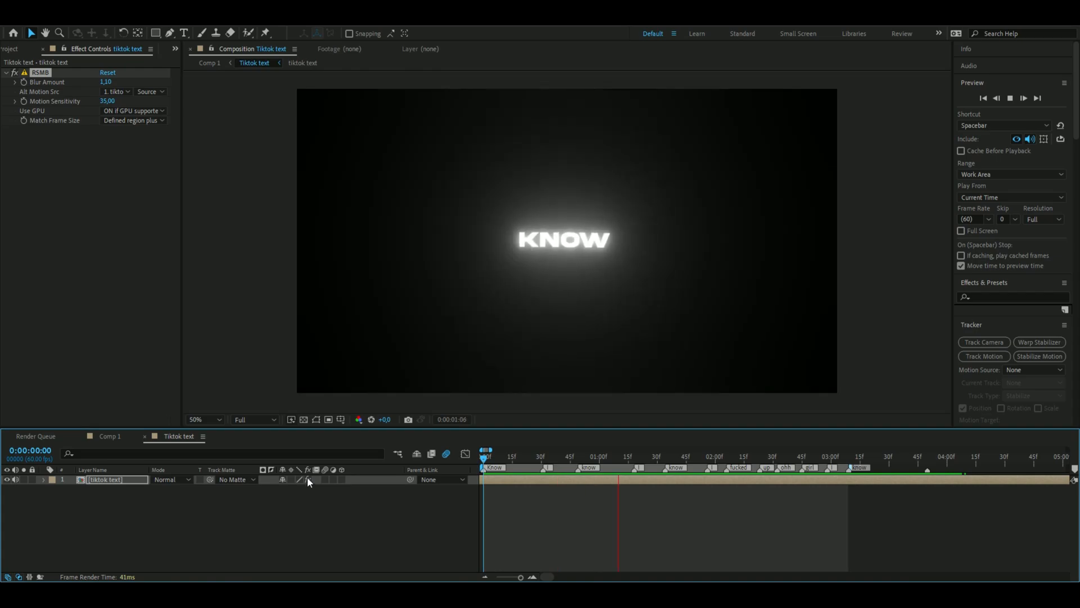
{"action": "left_click", "coordinate": [847, 455]}
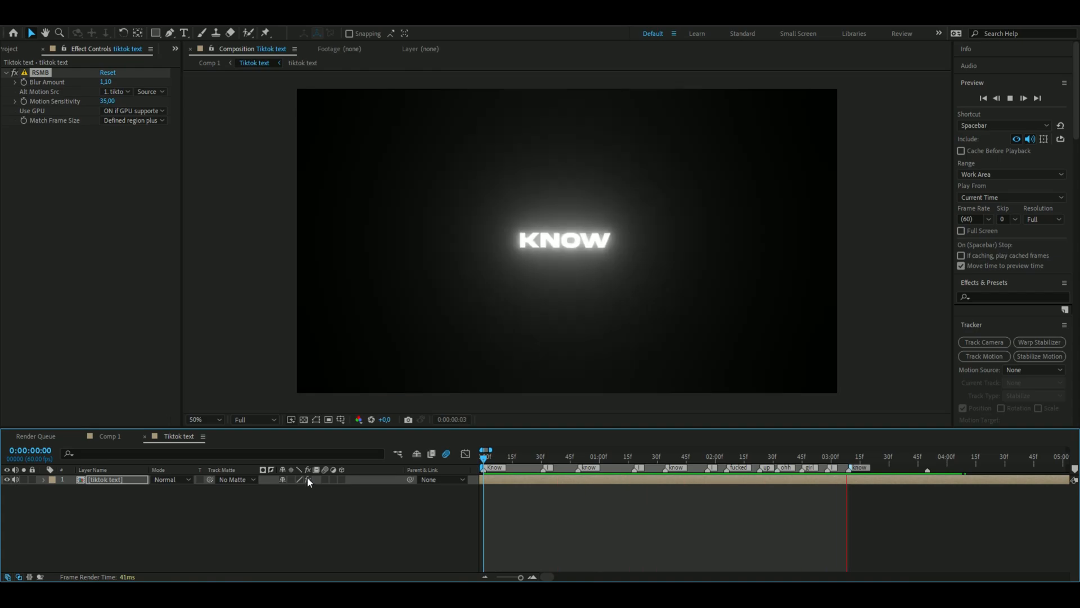